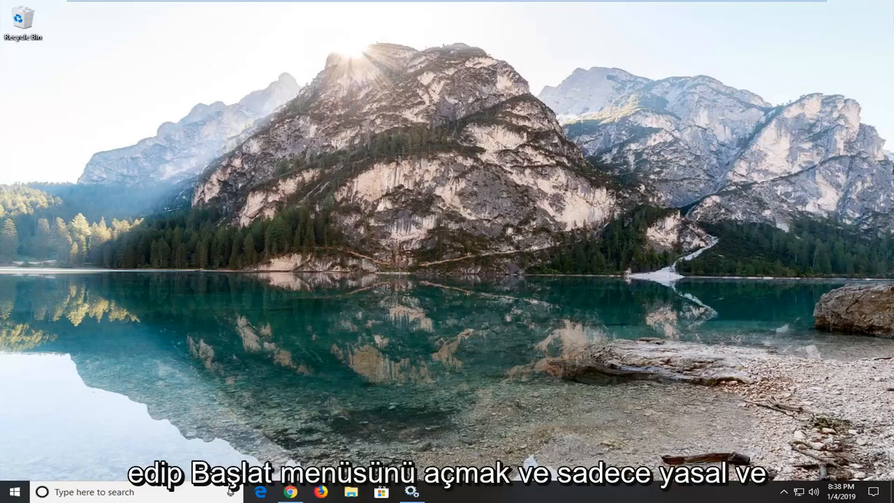
Search 'eve' from the Start menu so Event Viewer appears as best match.
{"action": "left_click", "coordinate": [9, 491]}
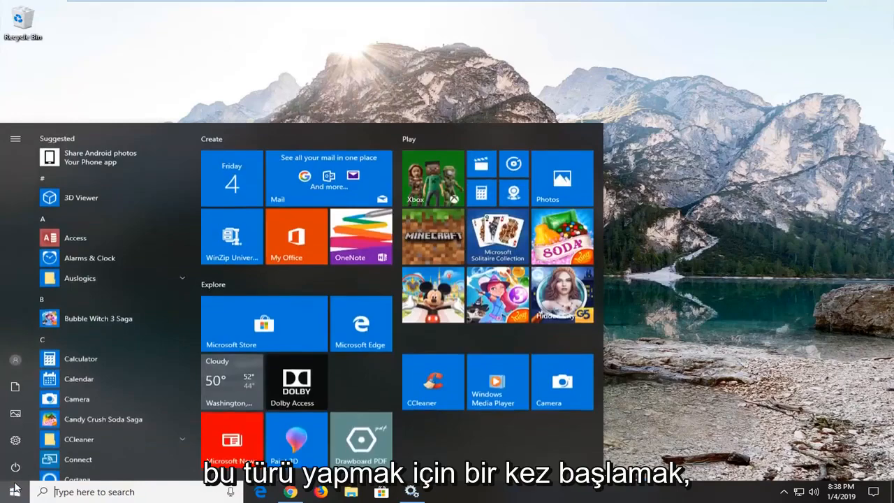
{"action": "type", "text": "event viewer"}
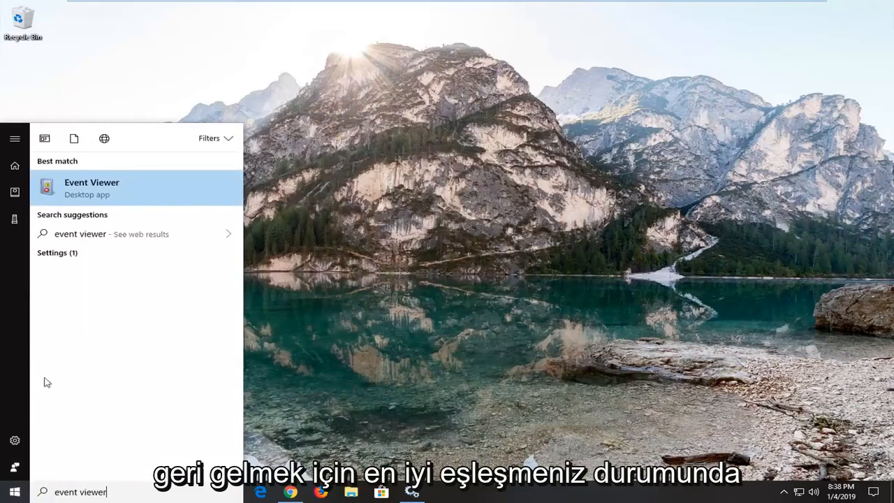
{"action": "mouse_move", "coordinate": [103, 194]}
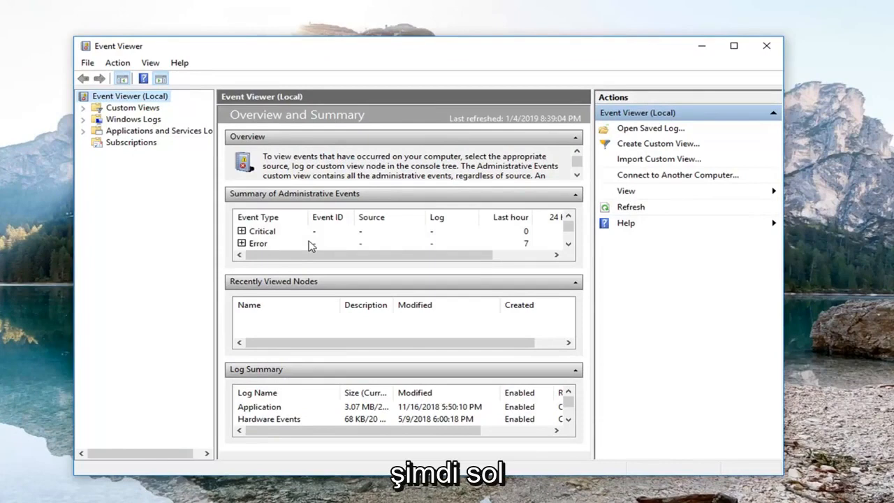
Expand Windows Logs and select the Application log.
{"action": "left_click", "coordinate": [134, 119]}
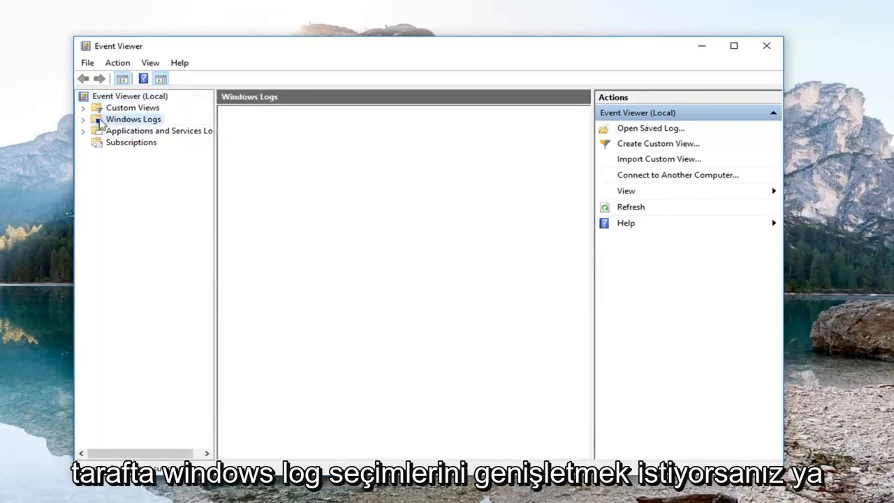
{"action": "left_click", "coordinate": [134, 118]}
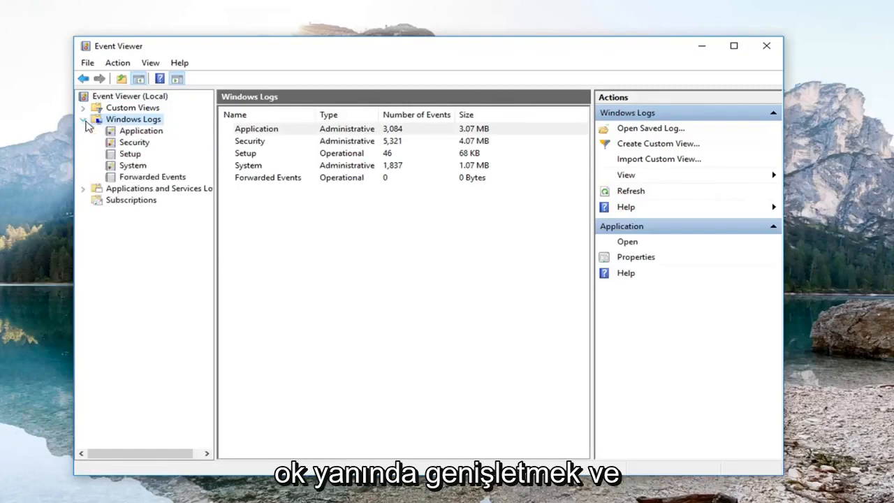
{"action": "left_click", "coordinate": [140, 131]}
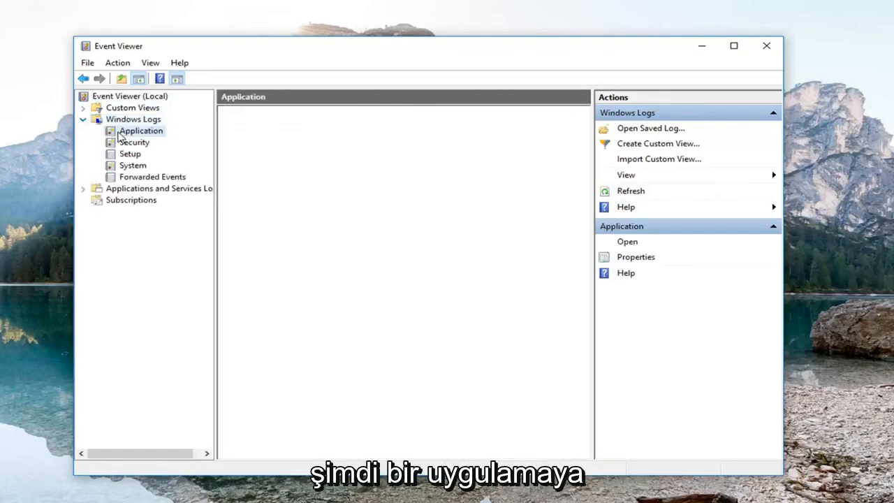
Clear the Application log's events without saving a copy.
{"action": "right_click", "coordinate": [141, 131]}
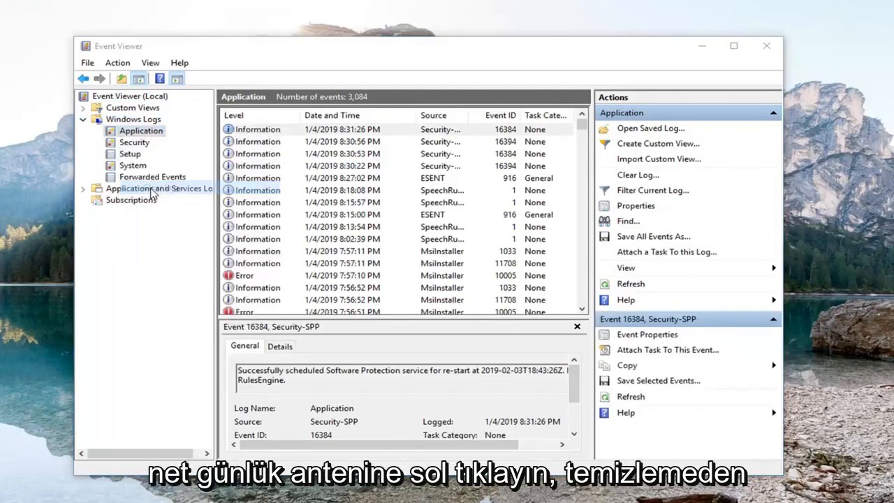
{"action": "left_click", "coordinate": [637, 174]}
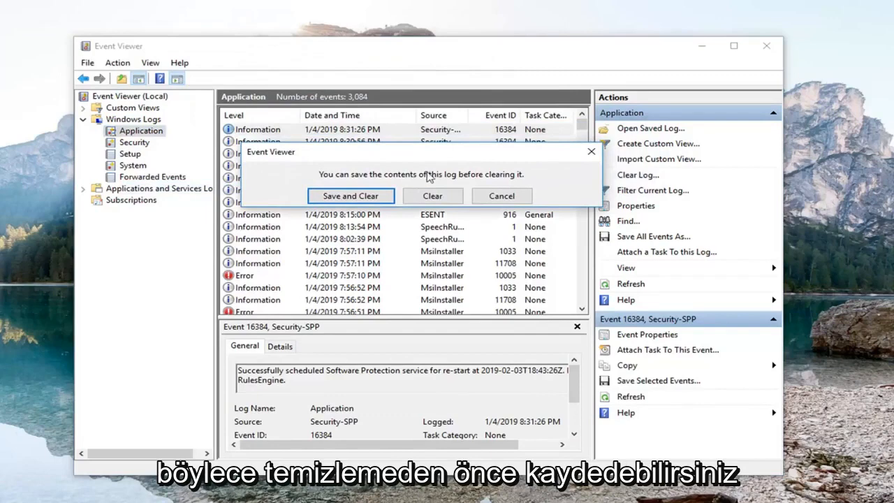
{"action": "mouse_move", "coordinate": [350, 196]}
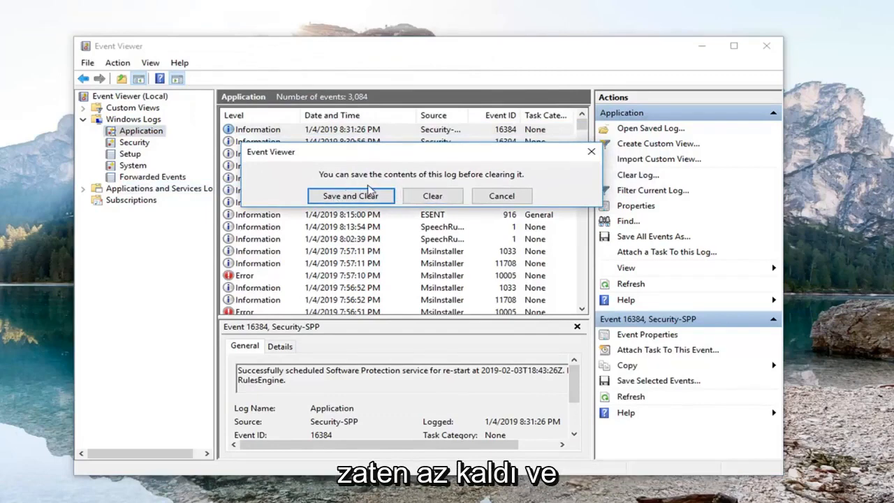
{"action": "left_click", "coordinate": [431, 195]}
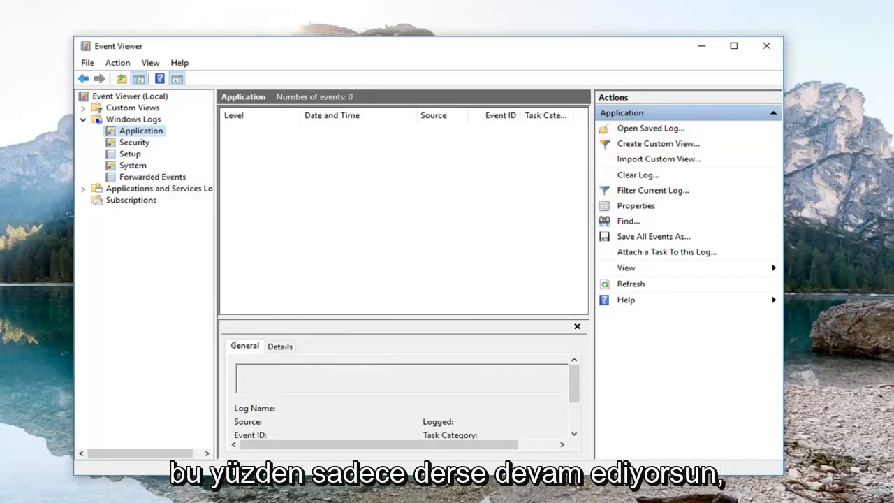
Clear the Security log without saving a copy, then close Event Viewer.
{"action": "right_click", "coordinate": [134, 142]}
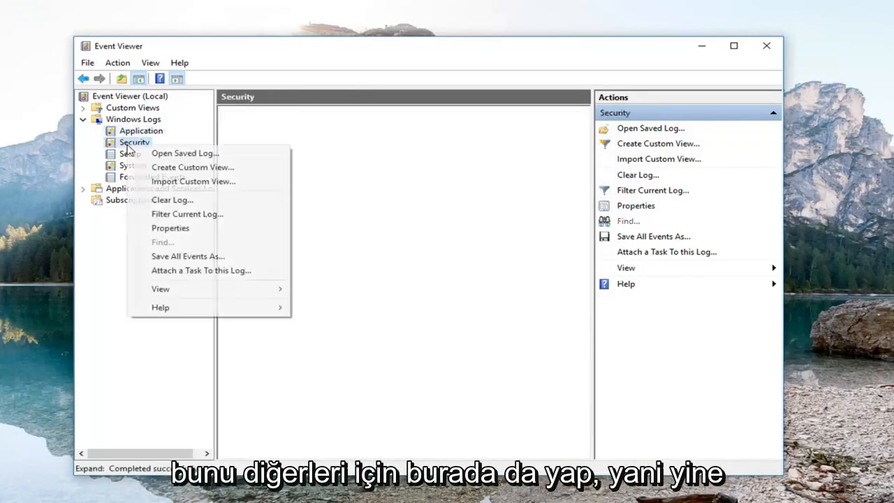
{"action": "left_click", "coordinate": [171, 199]}
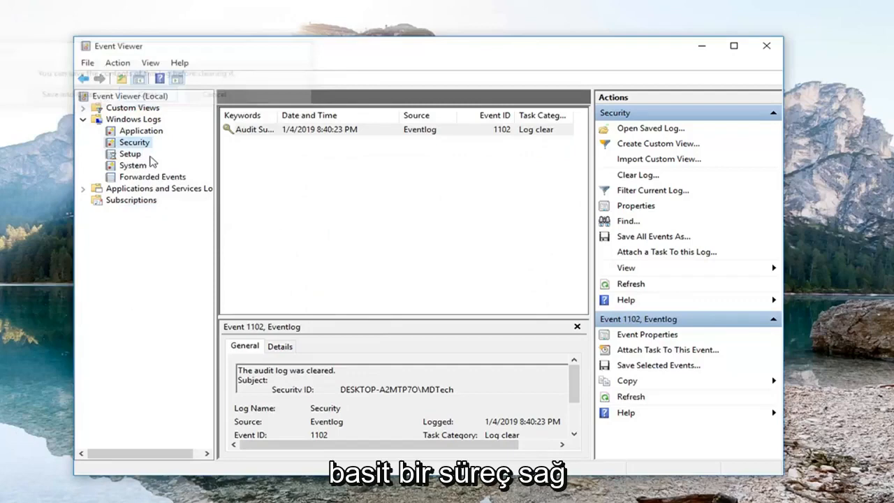
{"action": "left_click", "coordinate": [637, 174]}
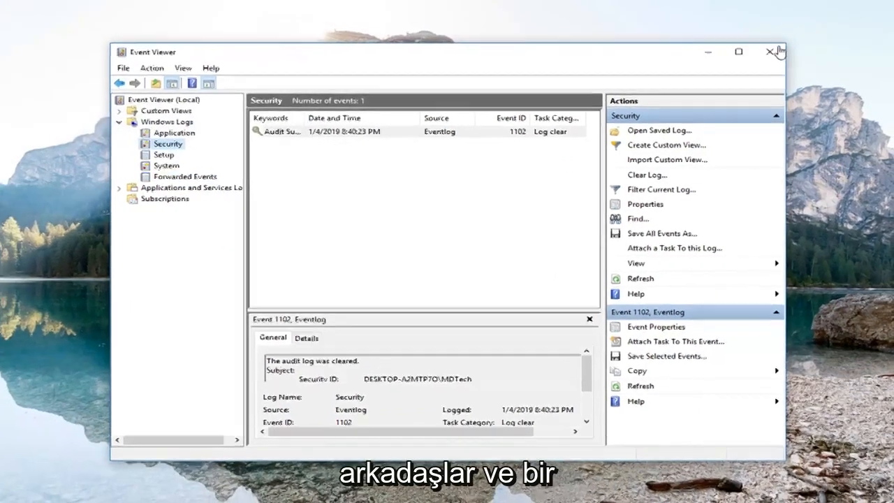
{"action": "left_click", "coordinate": [771, 52]}
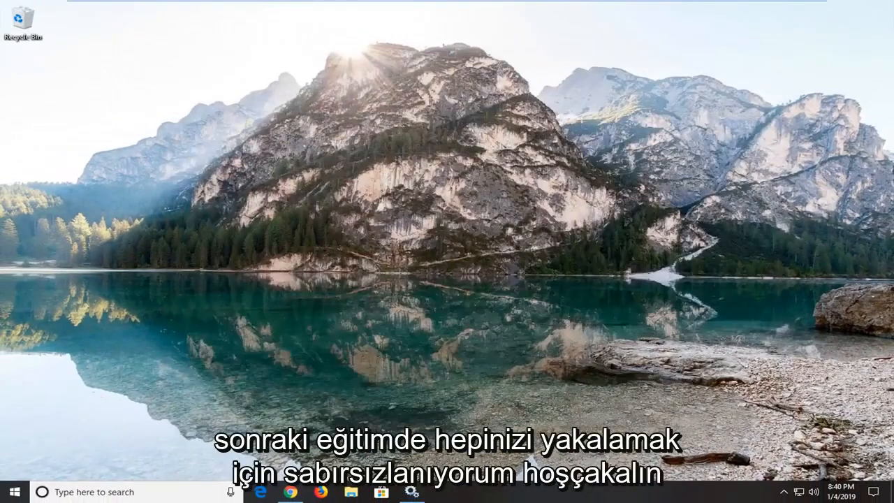